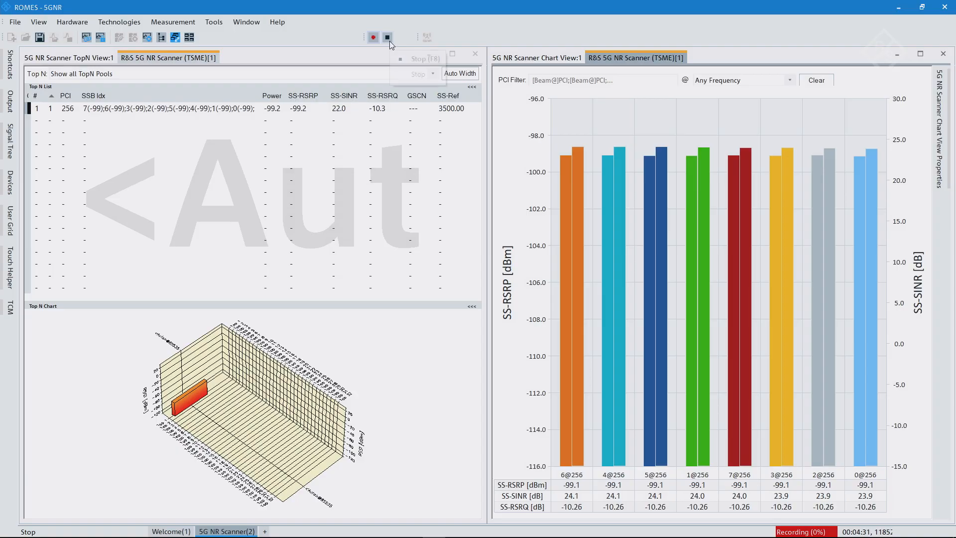
# - Stop the running 5G NR scanner measurement from the toolbar
pyautogui.click(387, 37)
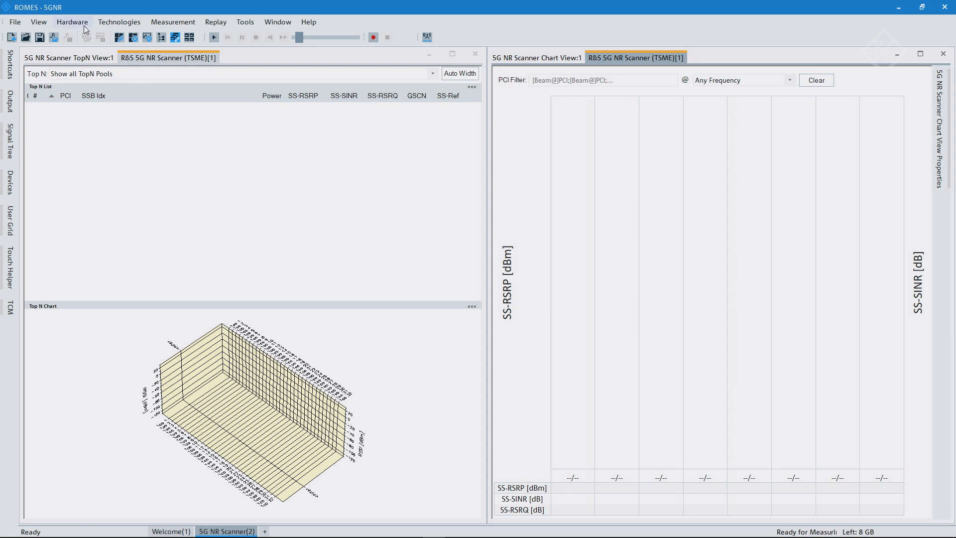
# - Open the R&S 5G NR Scanner (TSME) configuration from the Hardware menu
pyautogui.click(72, 22)
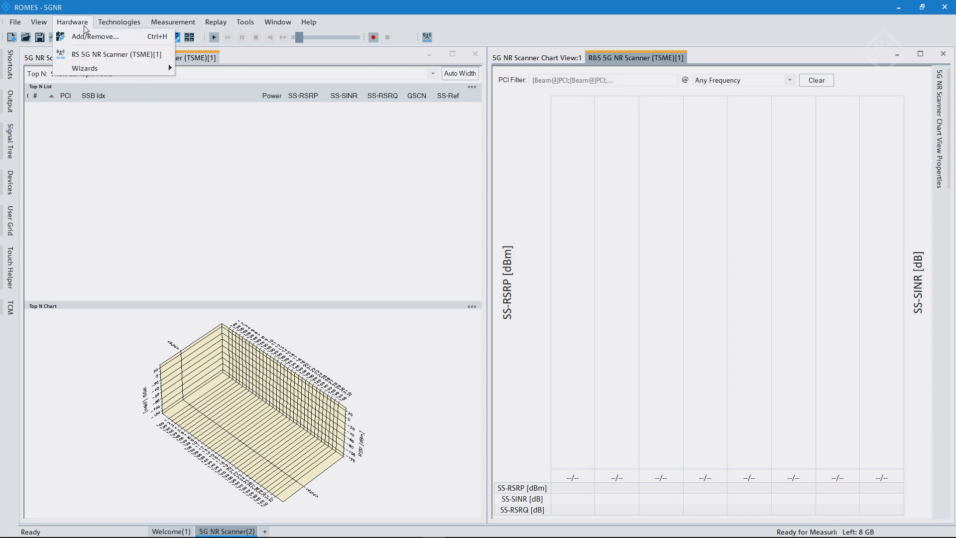
pyautogui.moveTo(115, 53)
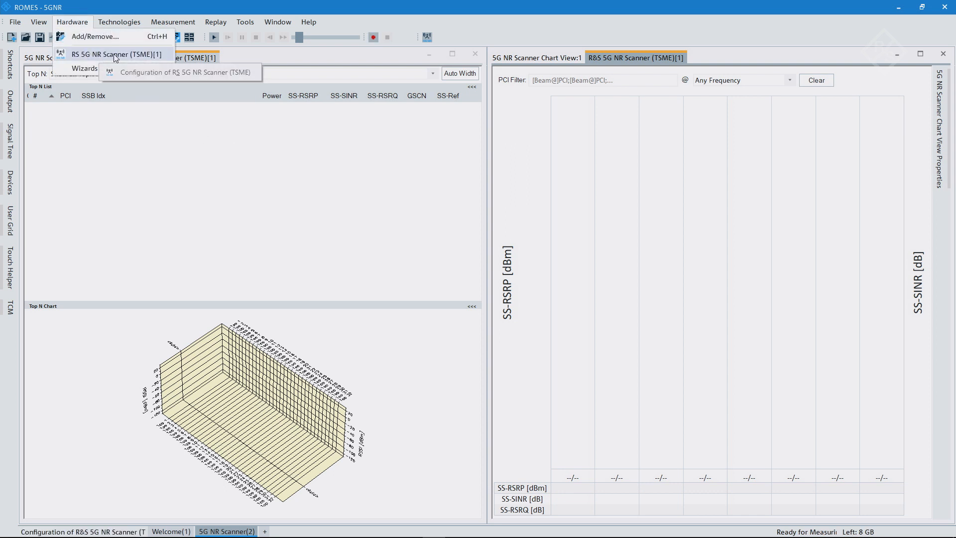
pyautogui.click(115, 53)
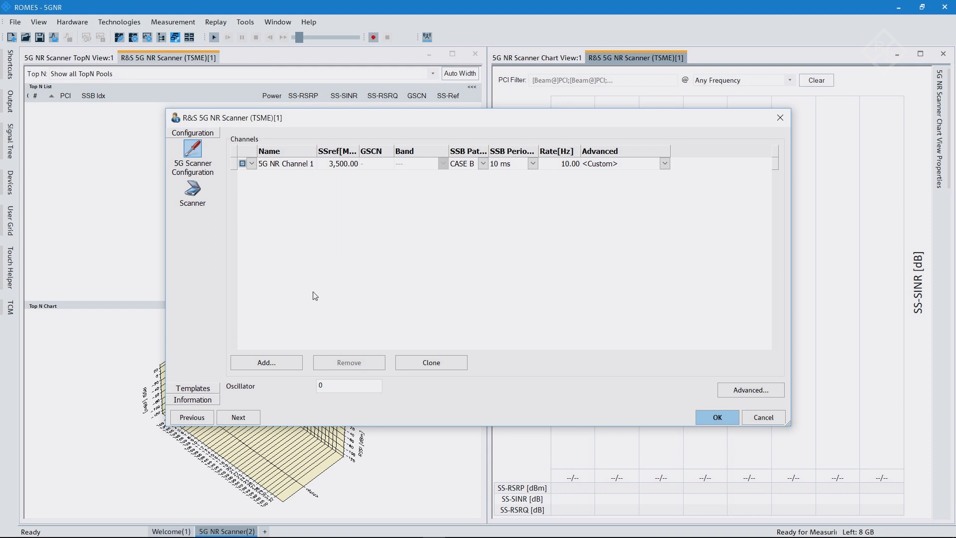
pyautogui.moveTo(463, 238)
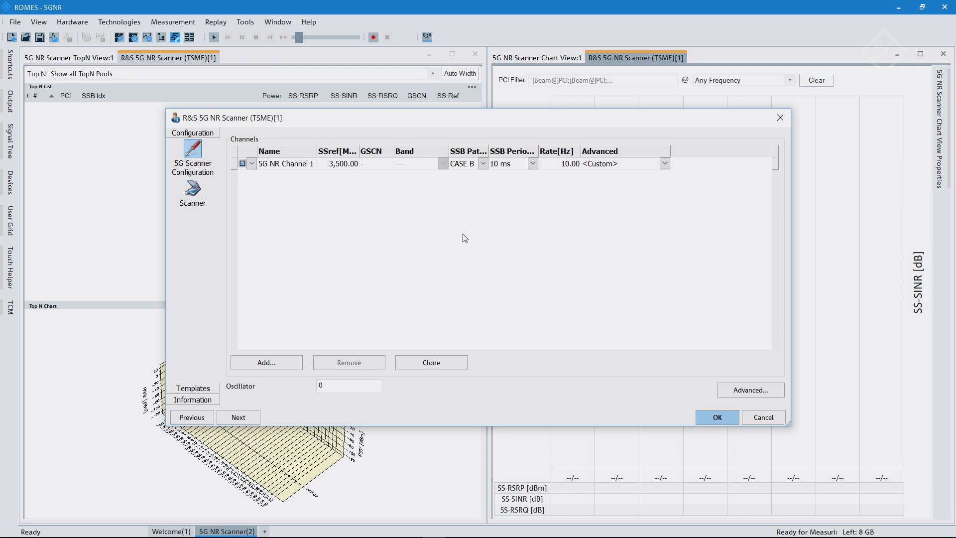
# - In the channel's advanced settings choose Above 3 GHz Signal instead of automatic
pyautogui.click(664, 162)
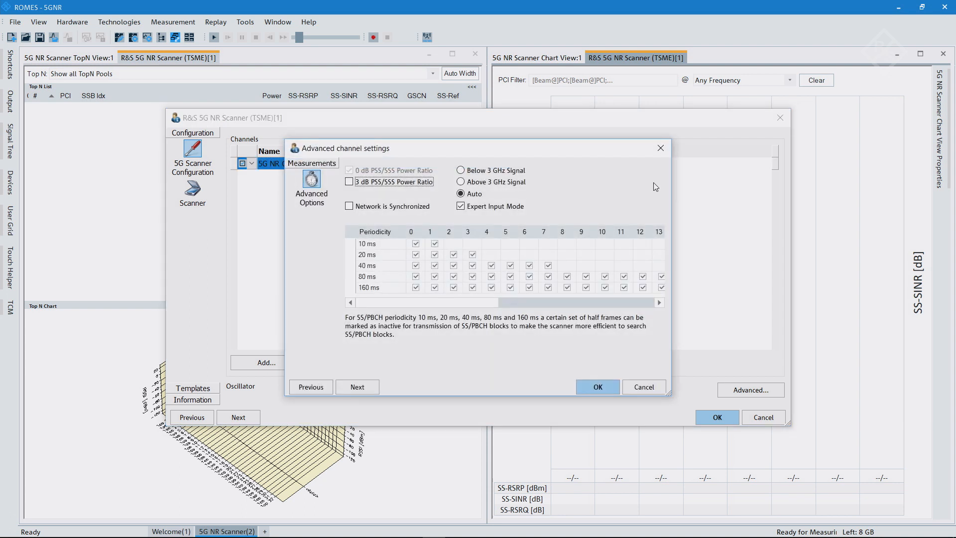
pyautogui.moveTo(461, 206)
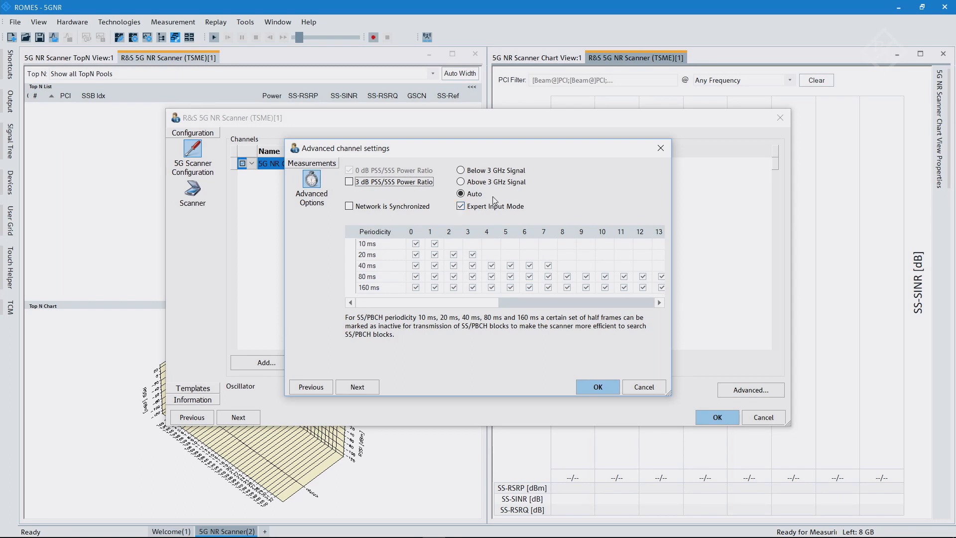
pyautogui.click(460, 194)
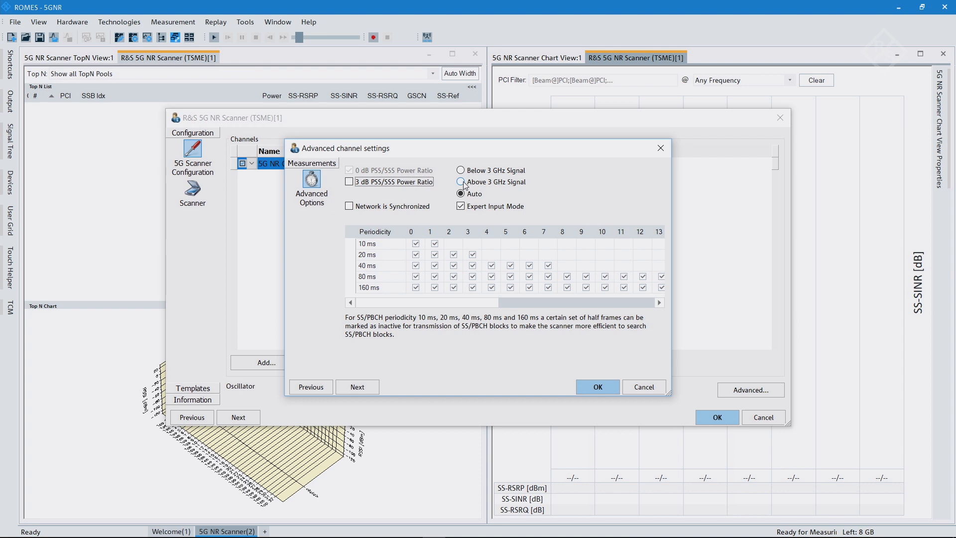
pyautogui.click(461, 181)
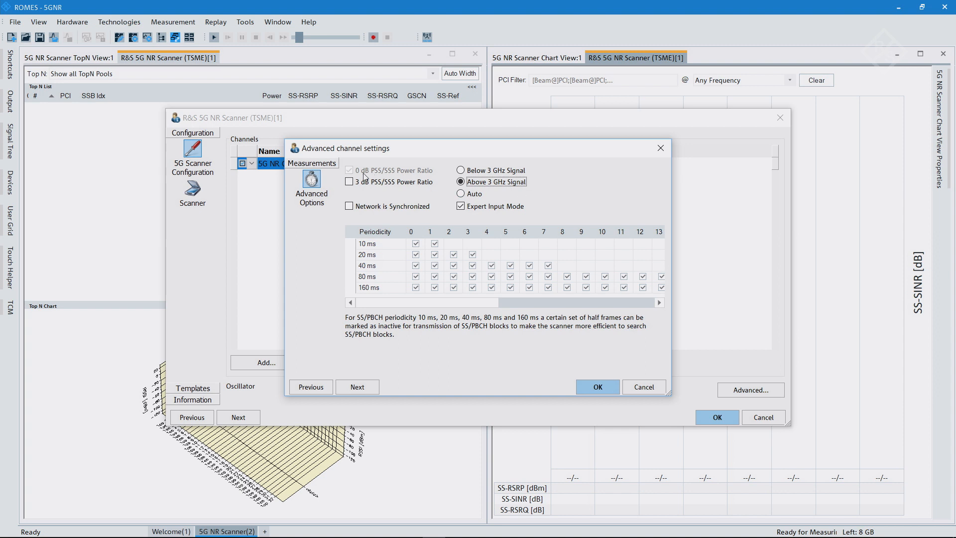
pyautogui.moveTo(381, 192)
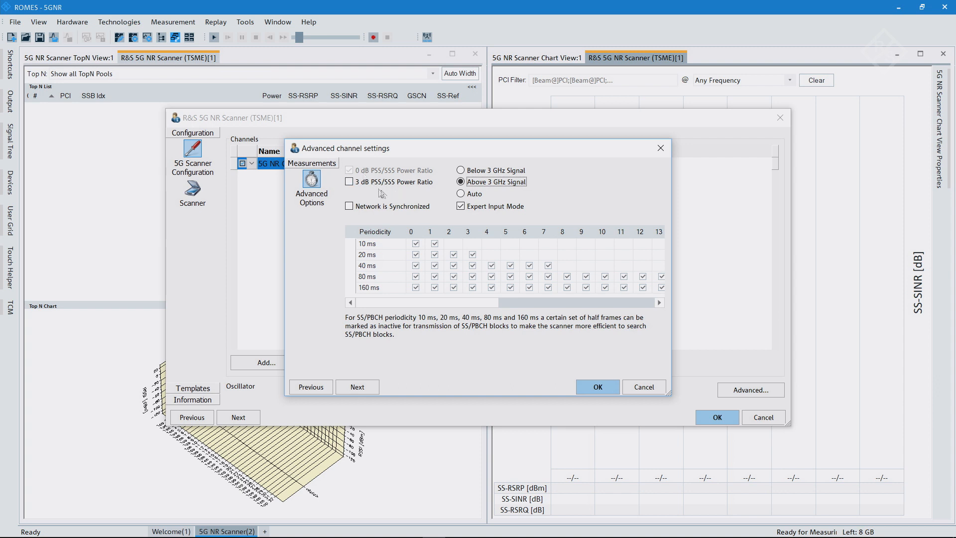
pyautogui.moveTo(379, 192)
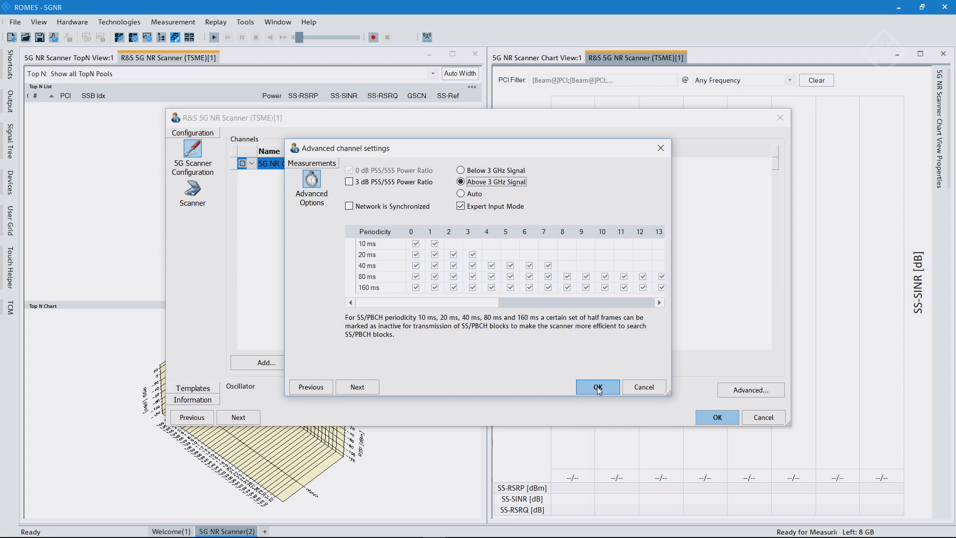
# - Confirm the advanced settings and keep the channel's SSB pattern at CASE B
pyautogui.click(597, 386)
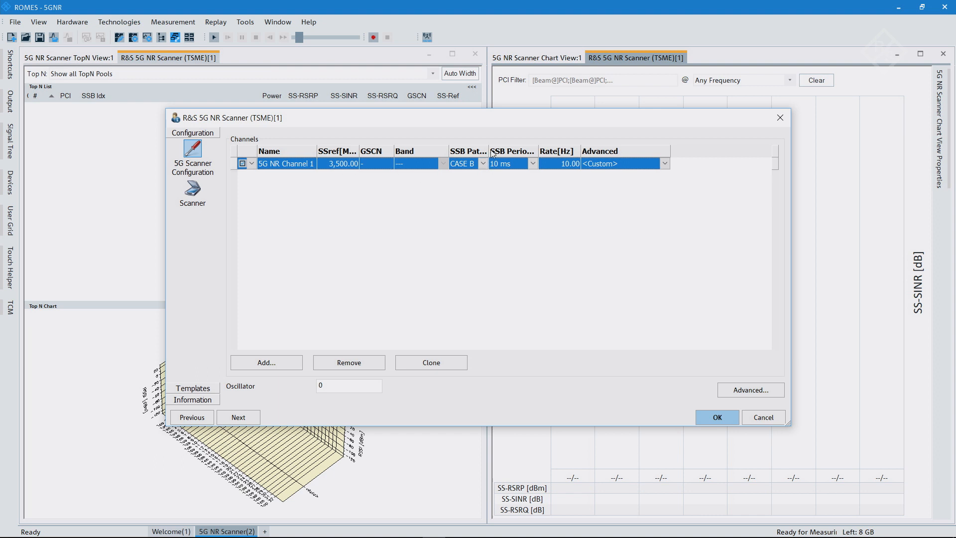
pyautogui.click(484, 163)
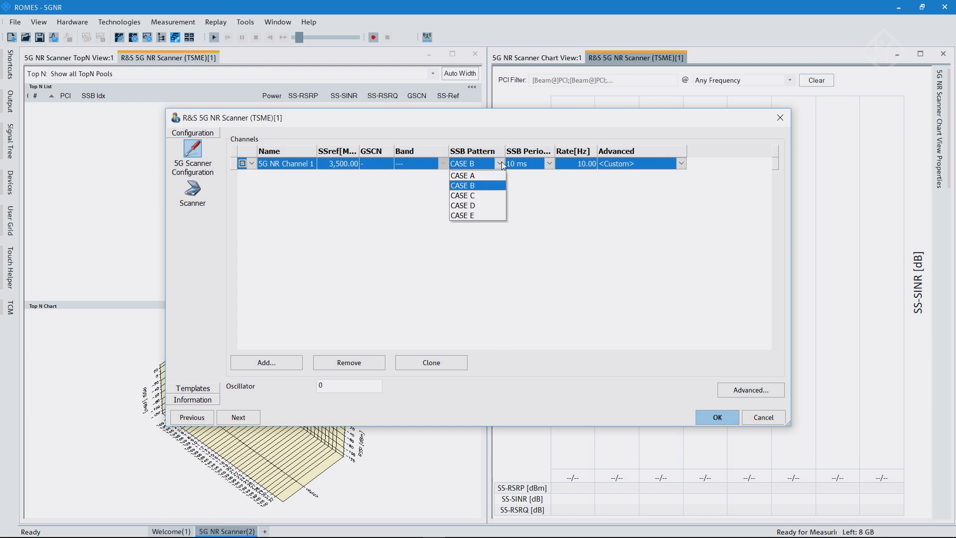
pyautogui.moveTo(463, 195)
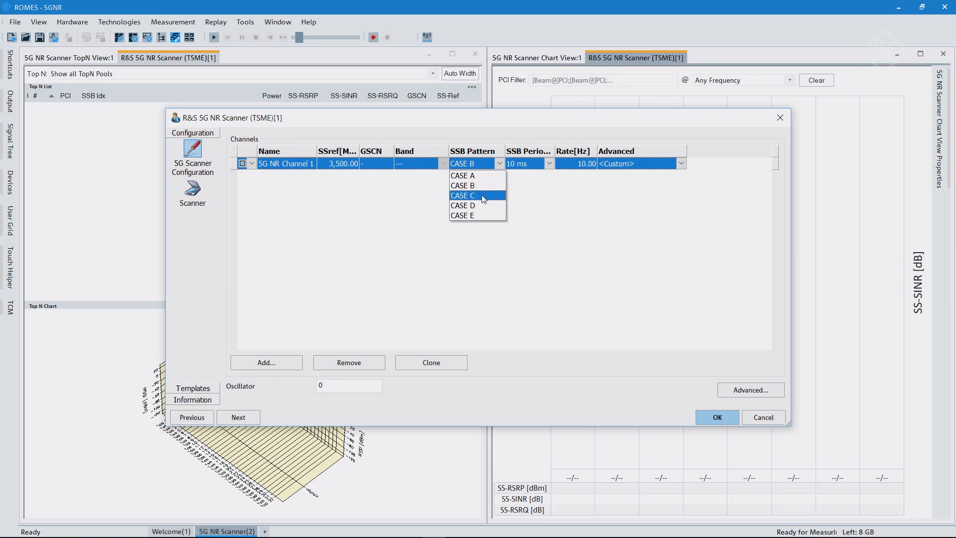
pyautogui.moveTo(482, 185)
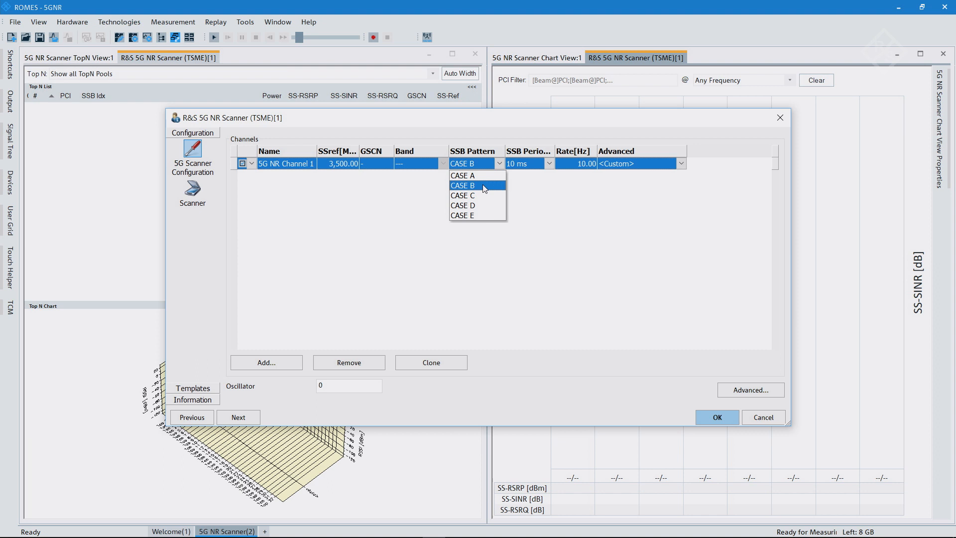
pyautogui.click(462, 185)
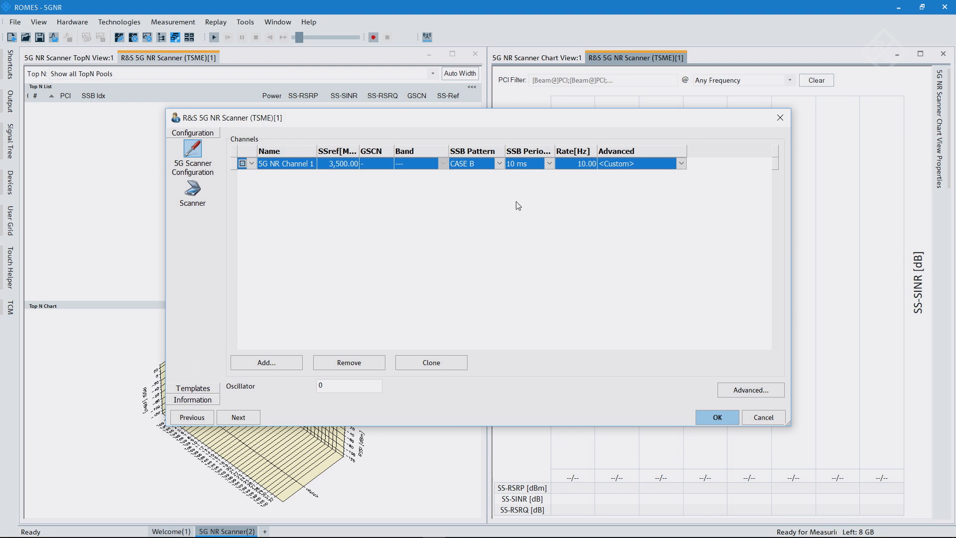
pyautogui.moveTo(554, 150)
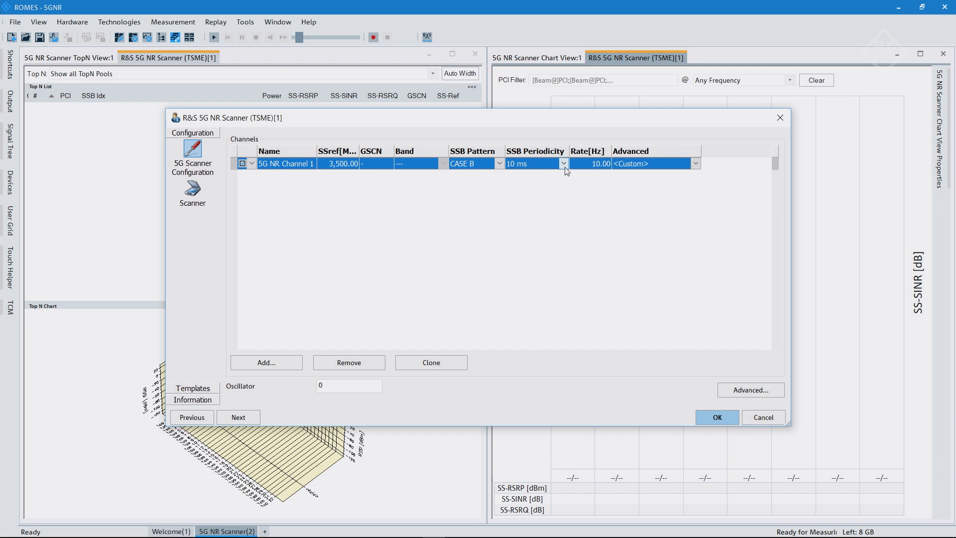
pyautogui.click(562, 162)
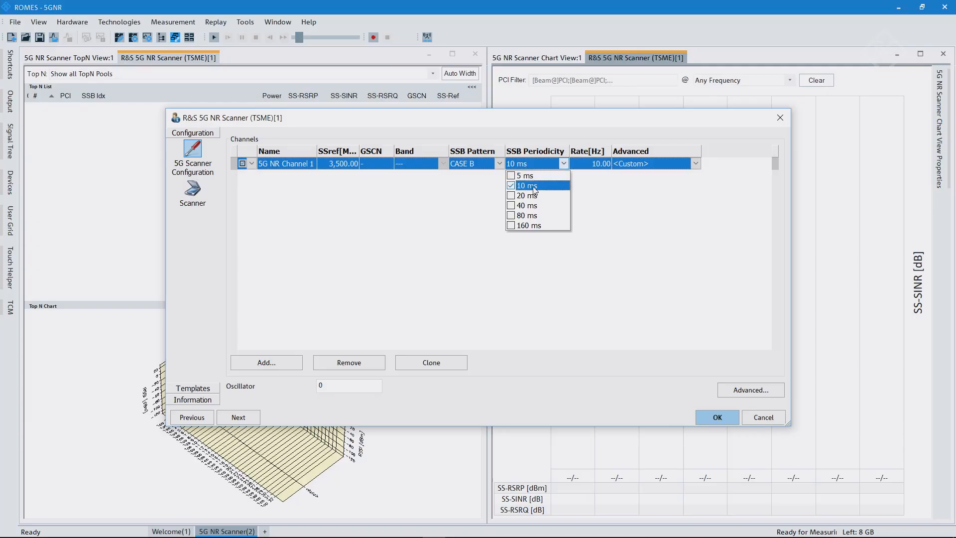
pyautogui.moveTo(526, 195)
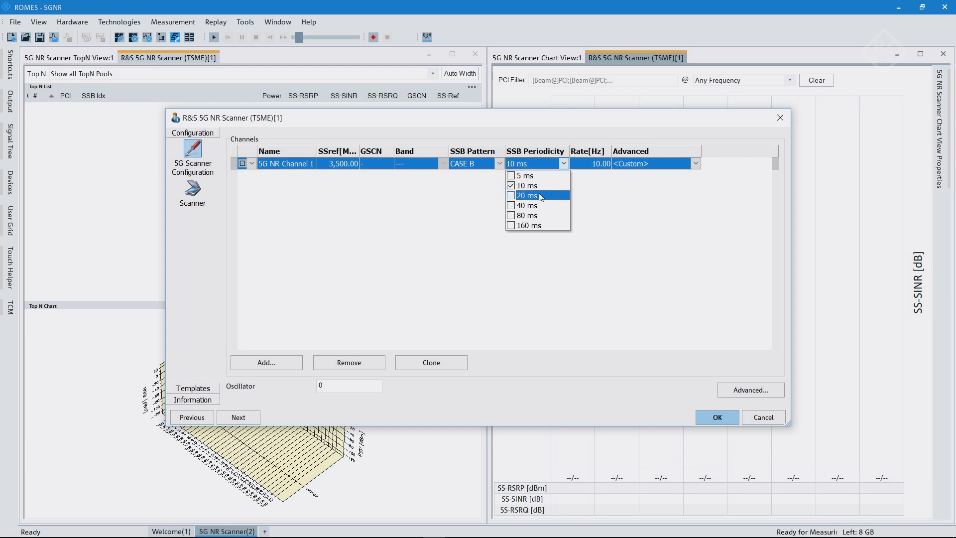
pyautogui.moveTo(542, 197)
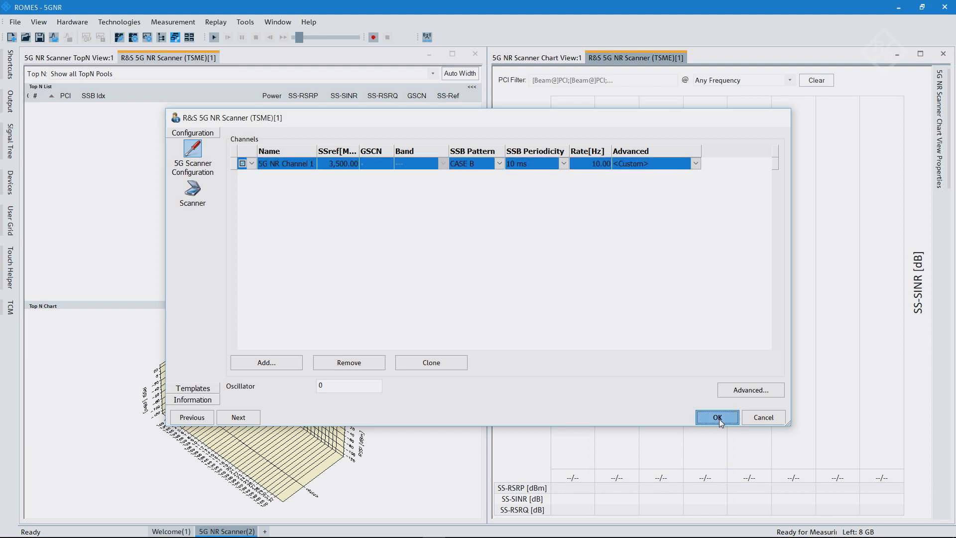
# - Apply the scanner configuration, then open TEC for 5G NR Scanner from Technologies
pyautogui.click(716, 417)
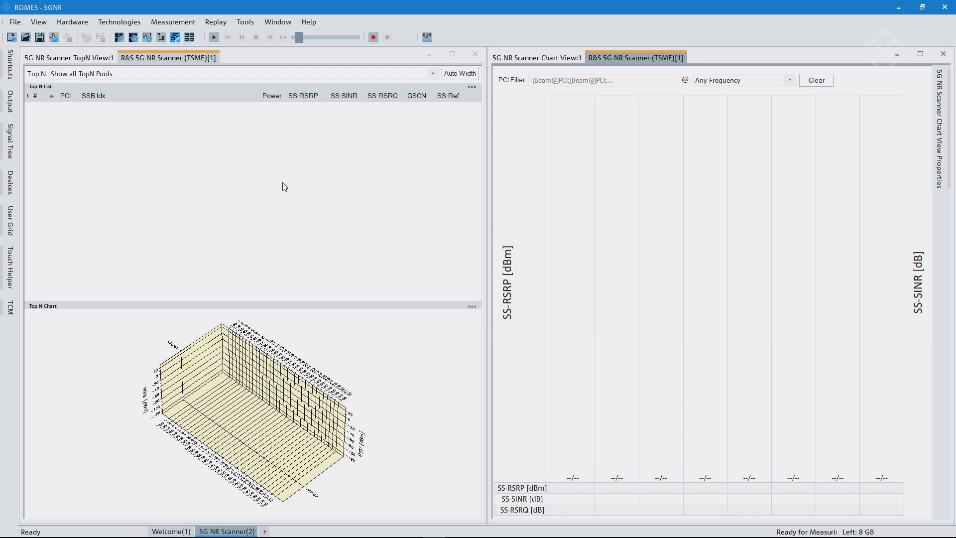
pyautogui.moveTo(241, 145)
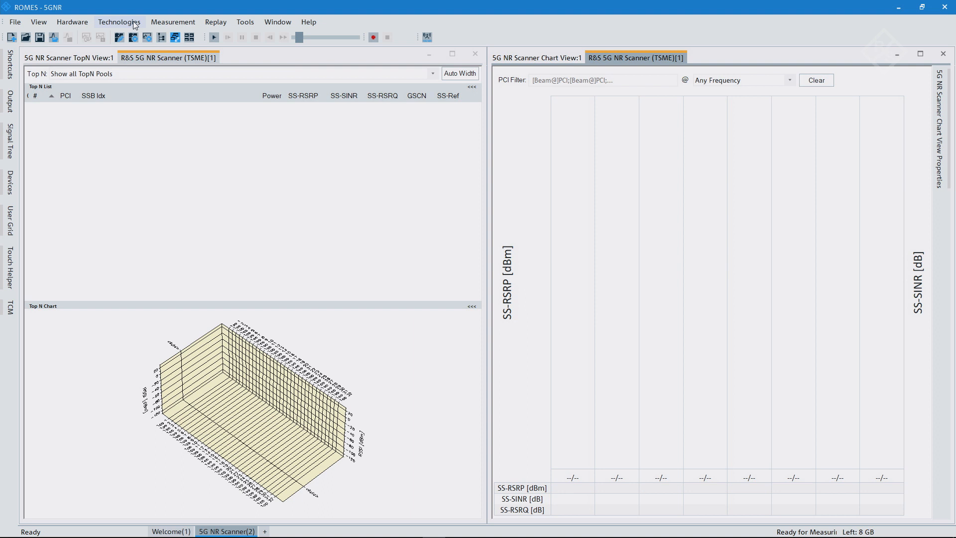
pyautogui.click(119, 22)
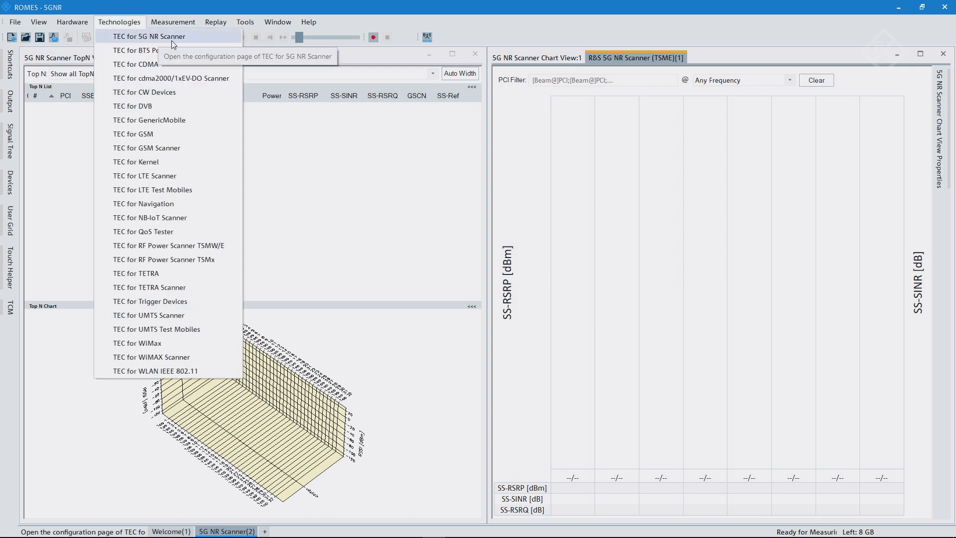
pyautogui.click(148, 35)
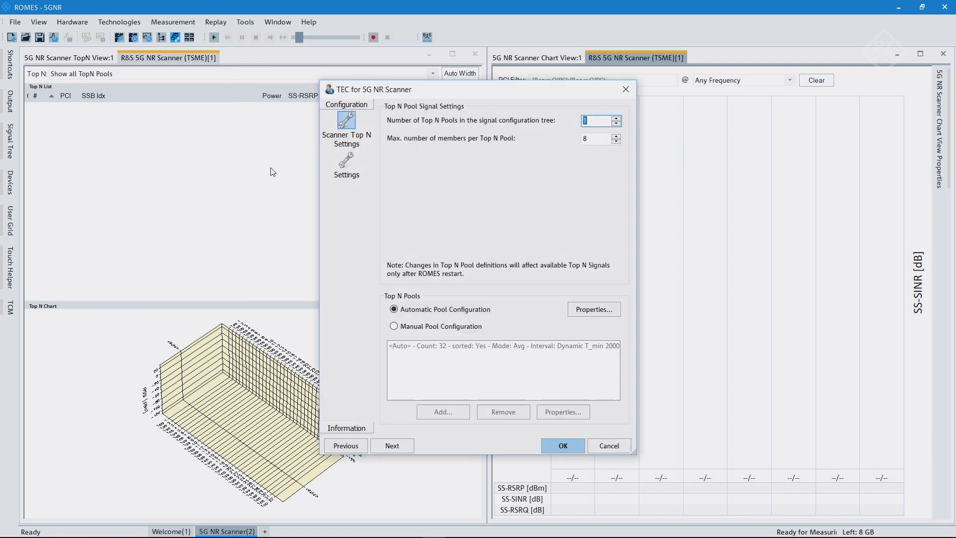
pyautogui.moveTo(325, 189)
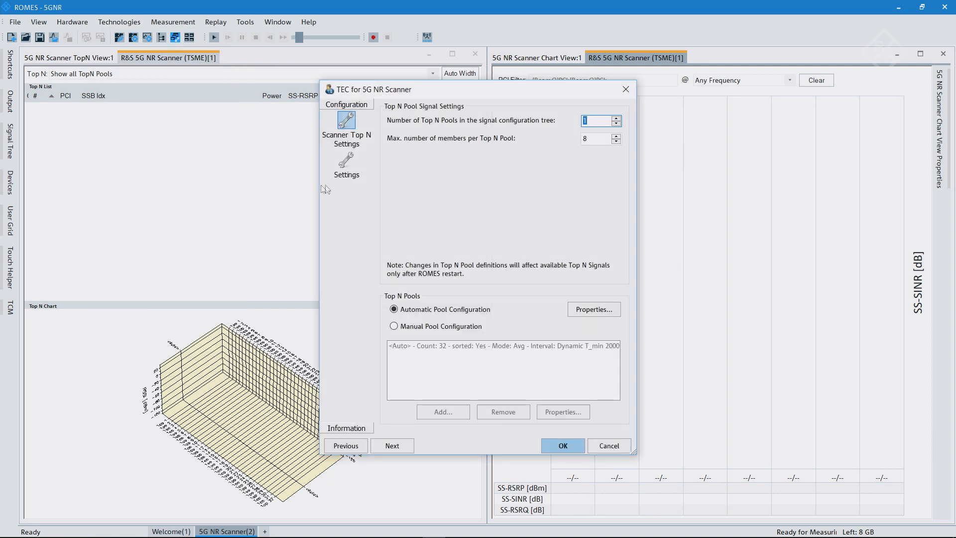
# - On the Settings page re-enter the RSRP ranking threshold as -135, leaving RSRQ -35 and SINR -25
pyautogui.click(346, 159)
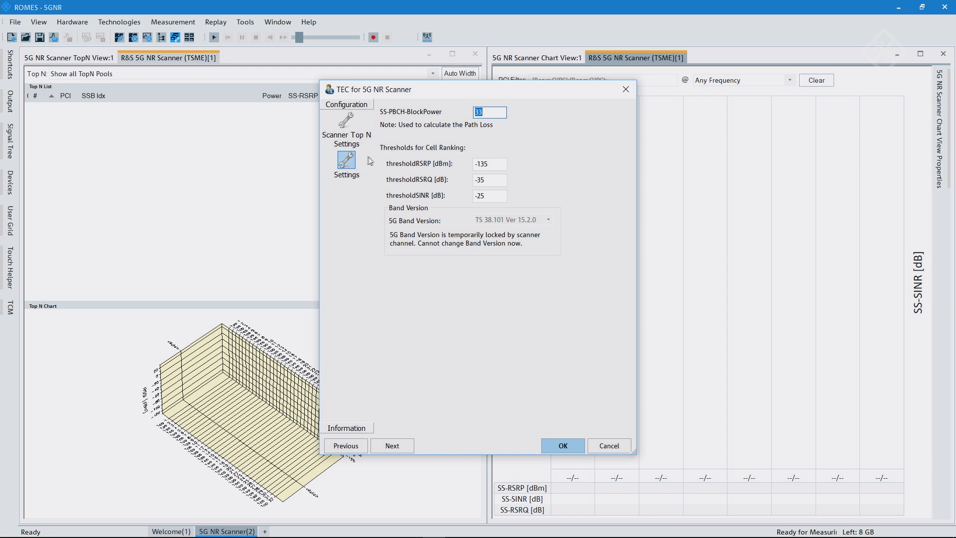
pyautogui.moveTo(450, 124)
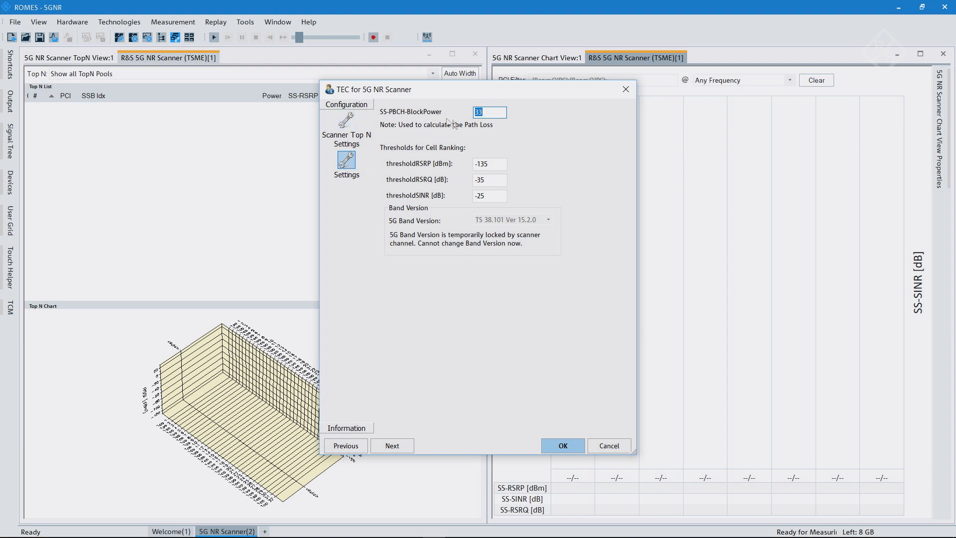
pyautogui.moveTo(382, 120)
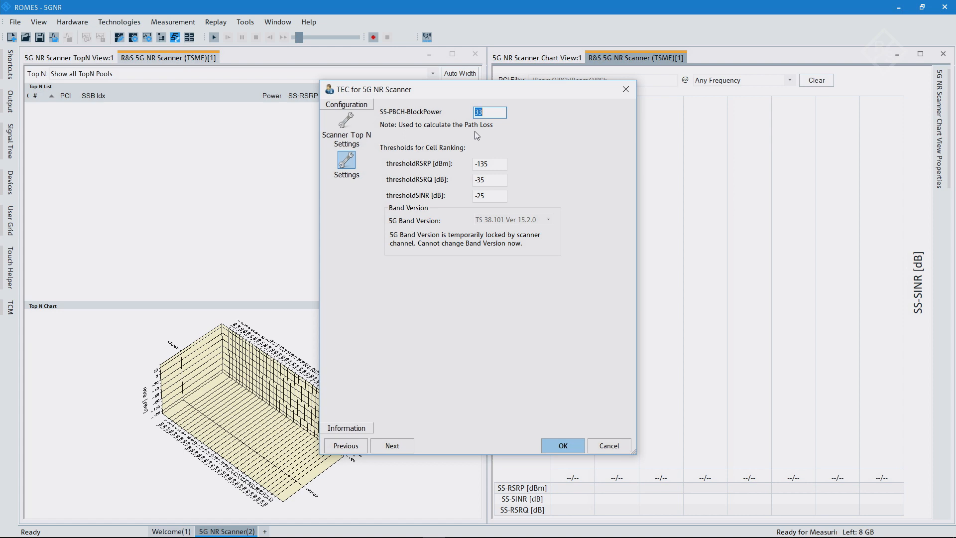
pyautogui.click(489, 163)
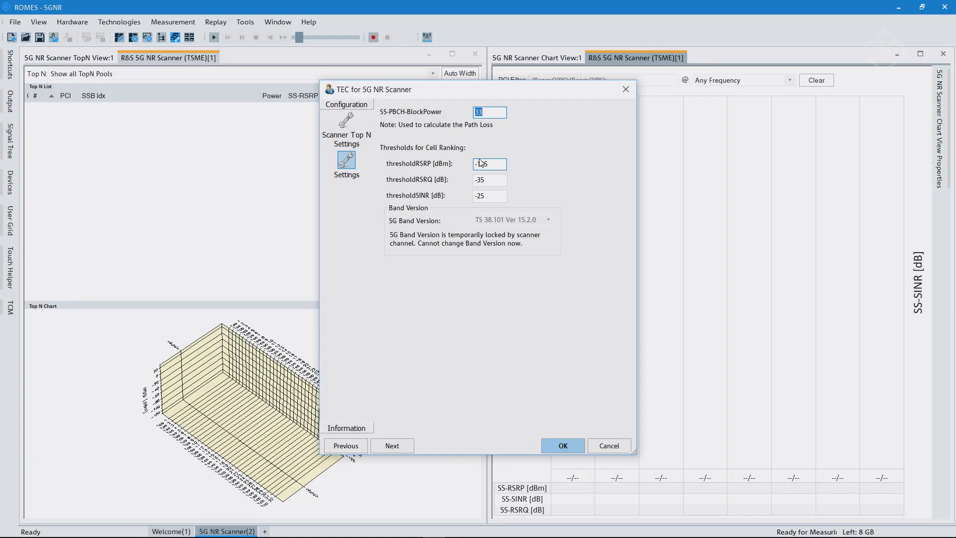
pyautogui.write('135')
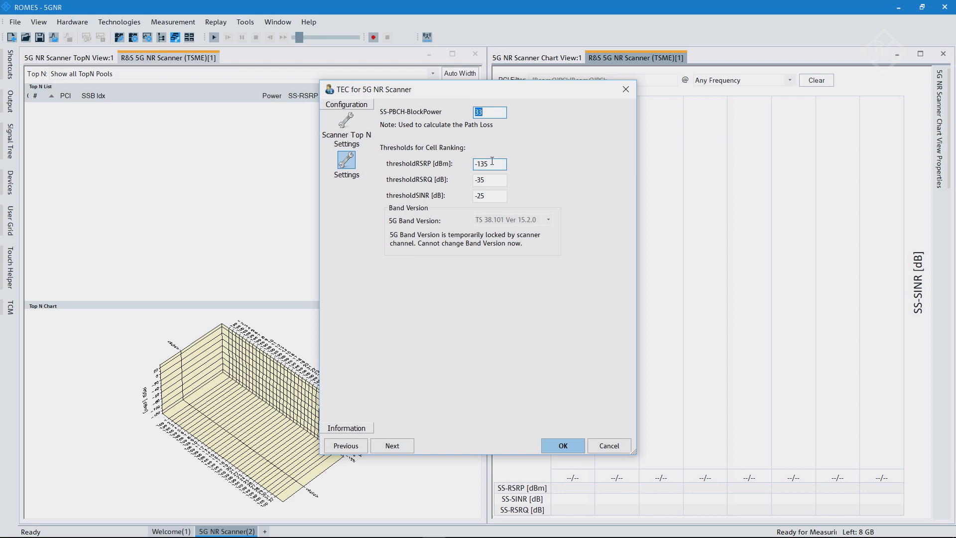
pyautogui.moveTo(495, 164)
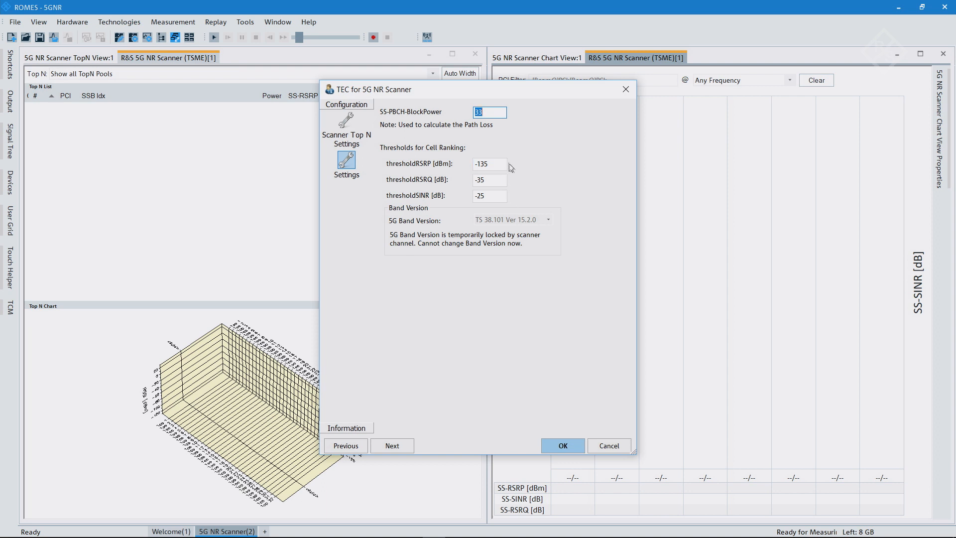
pyautogui.moveTo(533, 181)
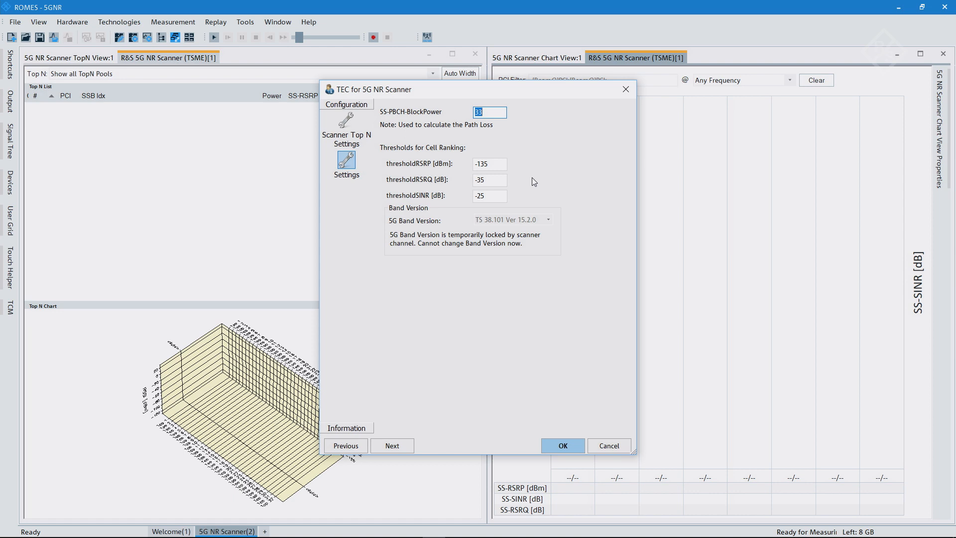
pyautogui.click(489, 196)
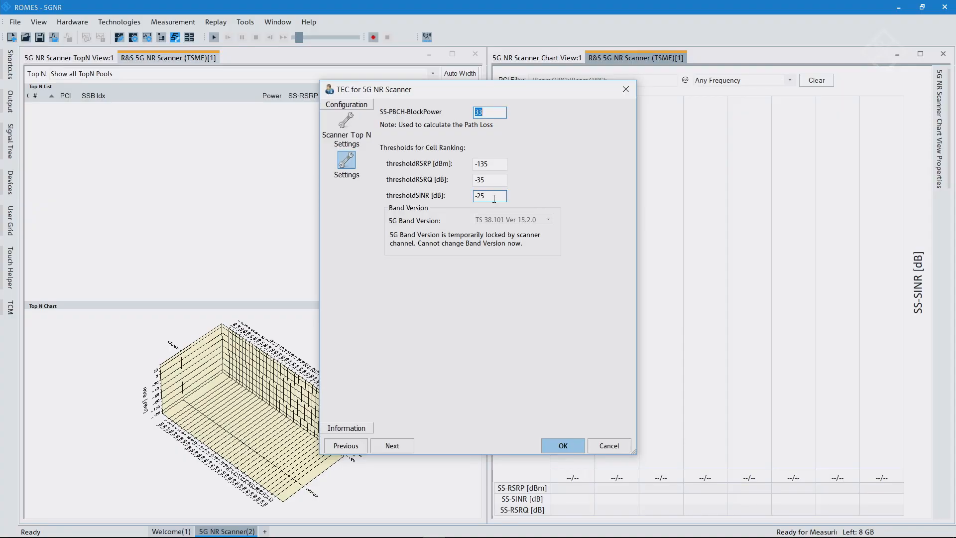
pyautogui.moveTo(534, 191)
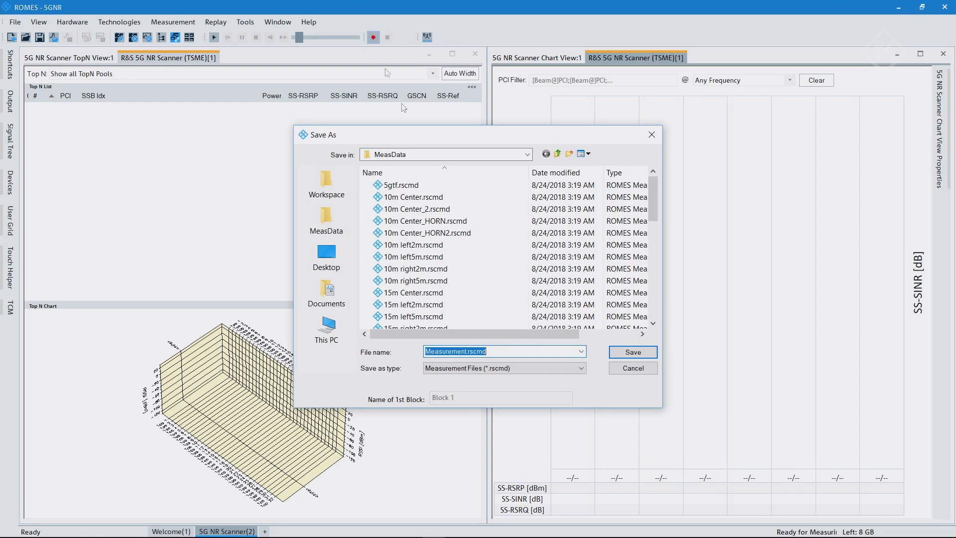
# - Save the recording as Measurement.rscmd, overwriting the existing file, and start measuring
pyautogui.click(632, 351)
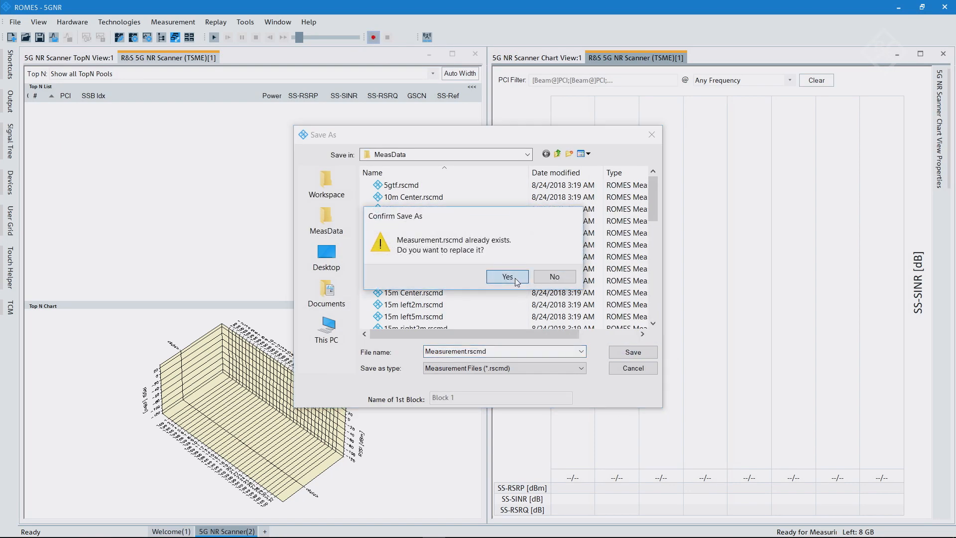
pyautogui.click(507, 276)
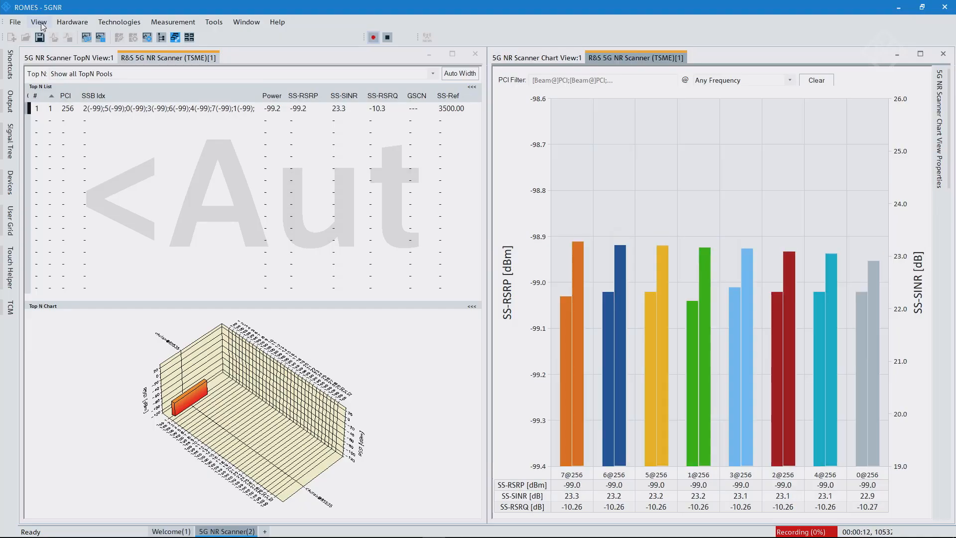
# - Add the 5G NR SSB History and SSB Performance views via View > Scanner Views > 5G NR
pyautogui.click(39, 22)
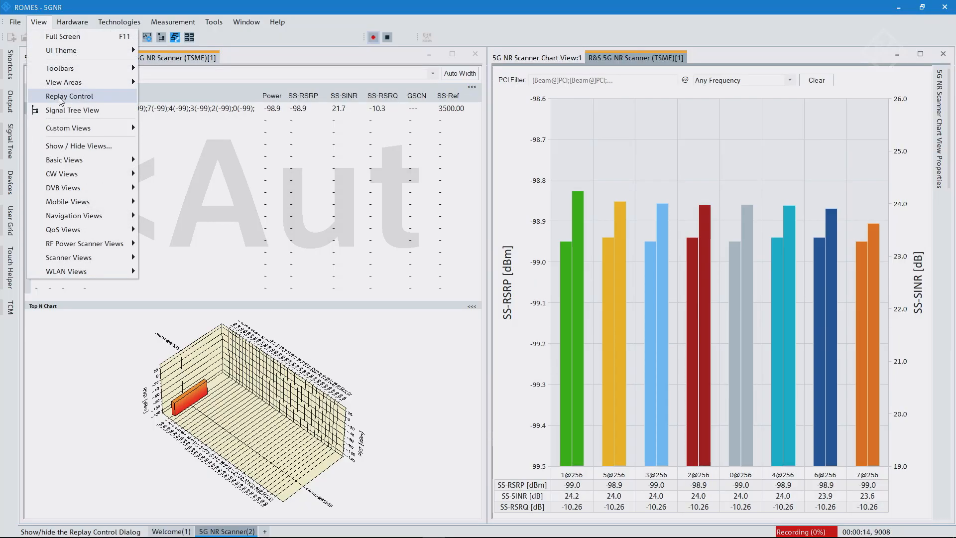
pyautogui.moveTo(69, 257)
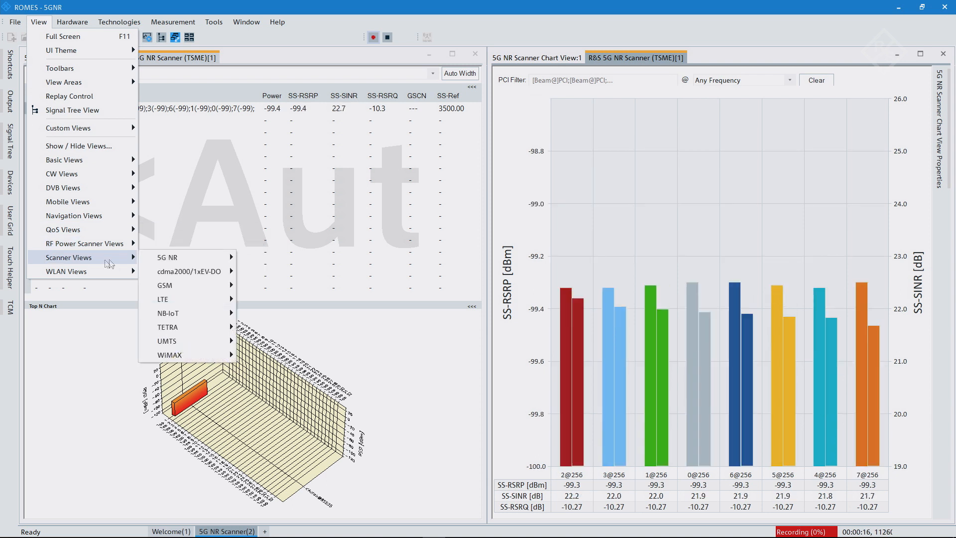
pyautogui.click(166, 257)
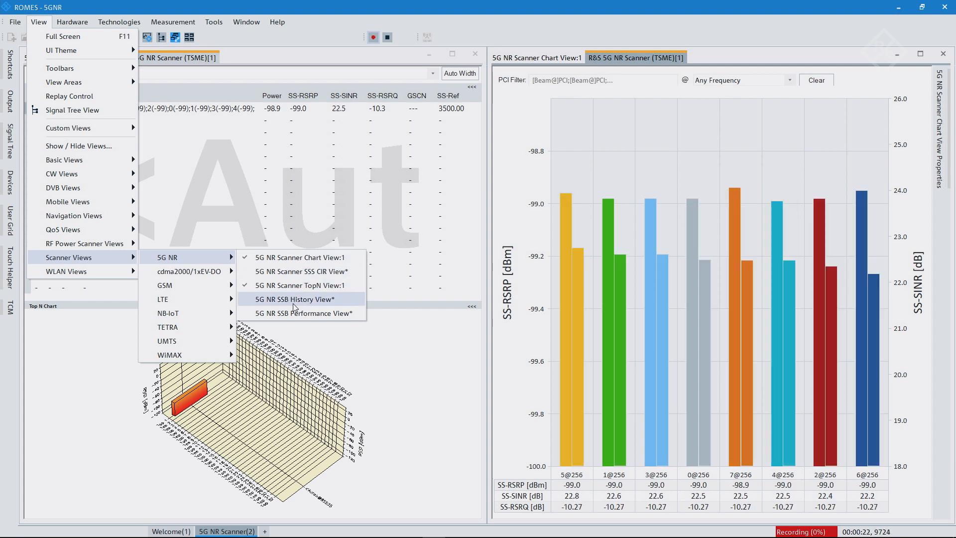
pyautogui.click(294, 298)
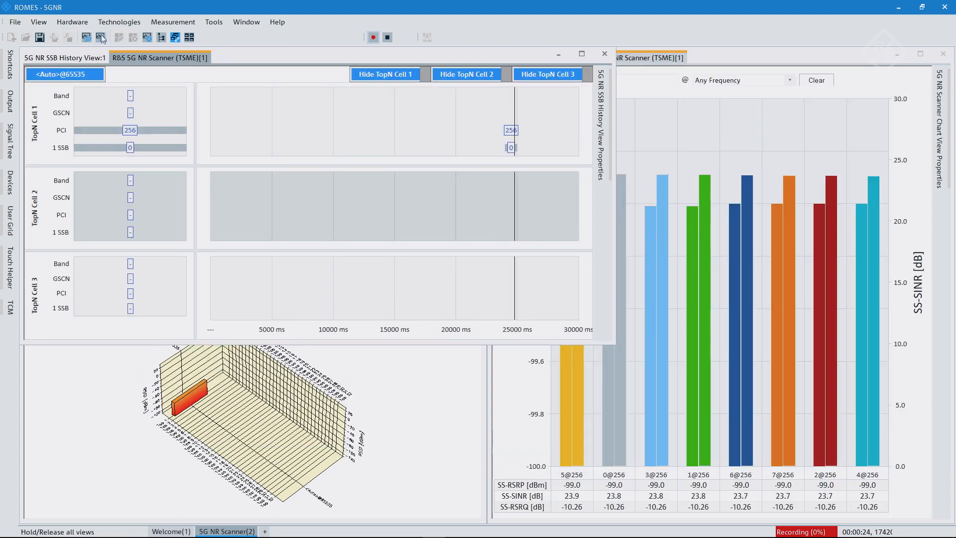
pyautogui.click(38, 22)
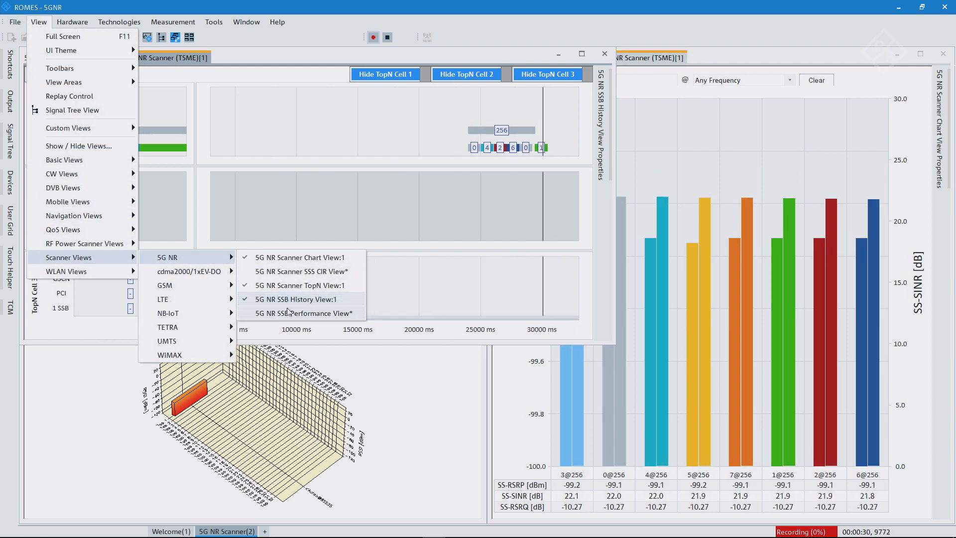
pyautogui.click(301, 312)
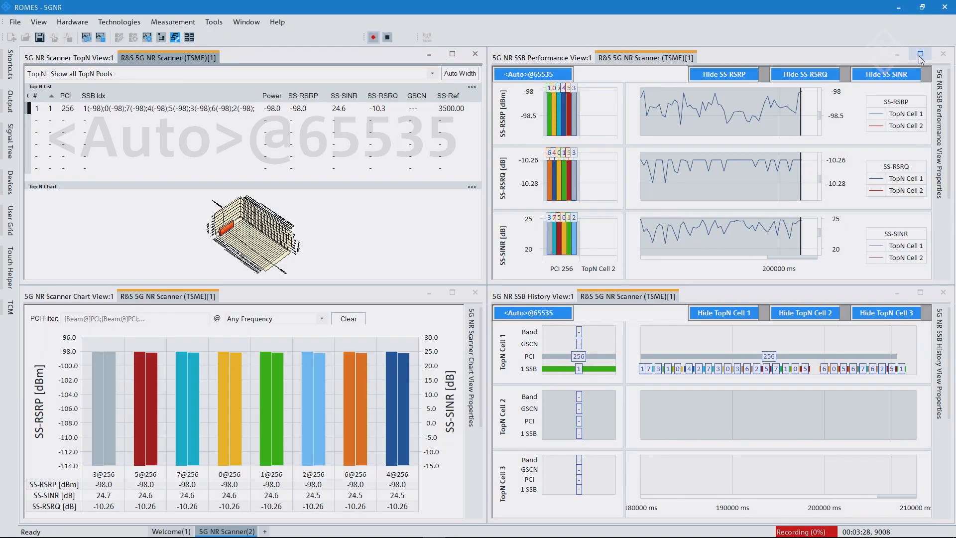
pyautogui.click(920, 54)
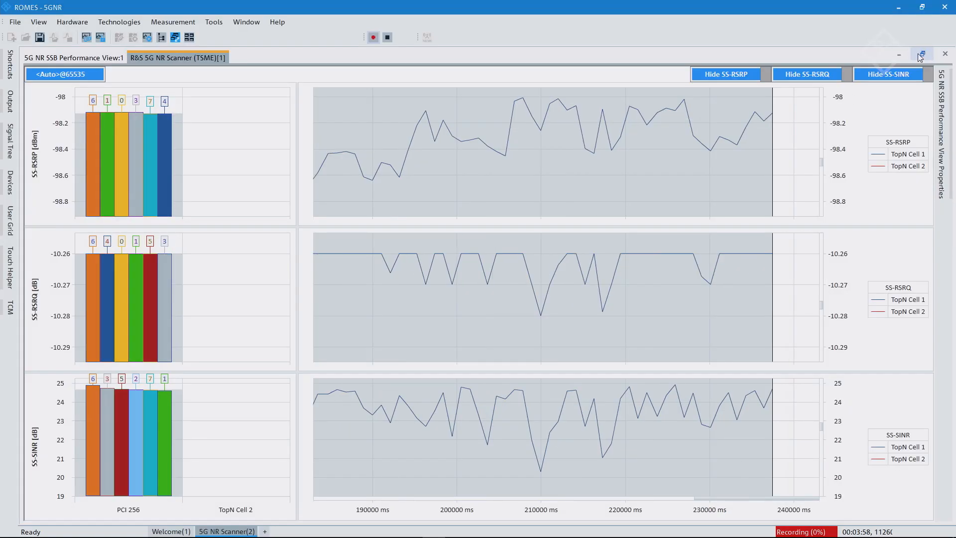
pyautogui.click(921, 54)
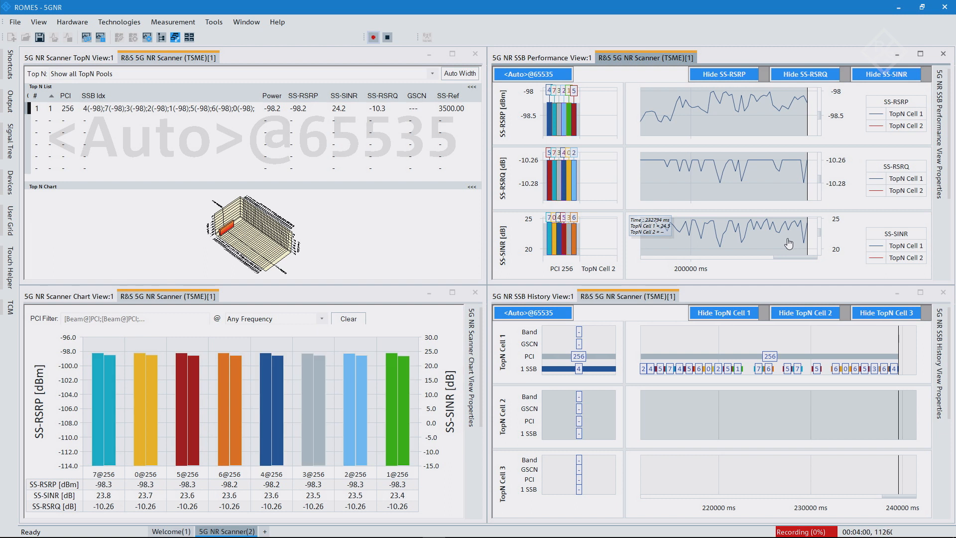